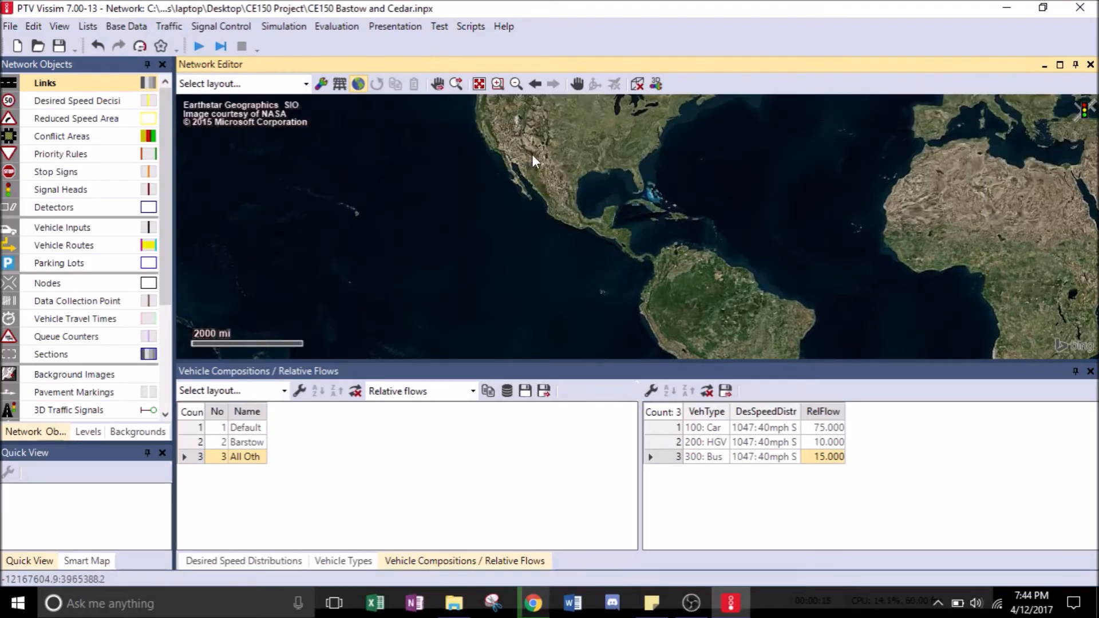
Zoom the satellite background from the Americas into the California–Nevada region
scroll("up", 3)
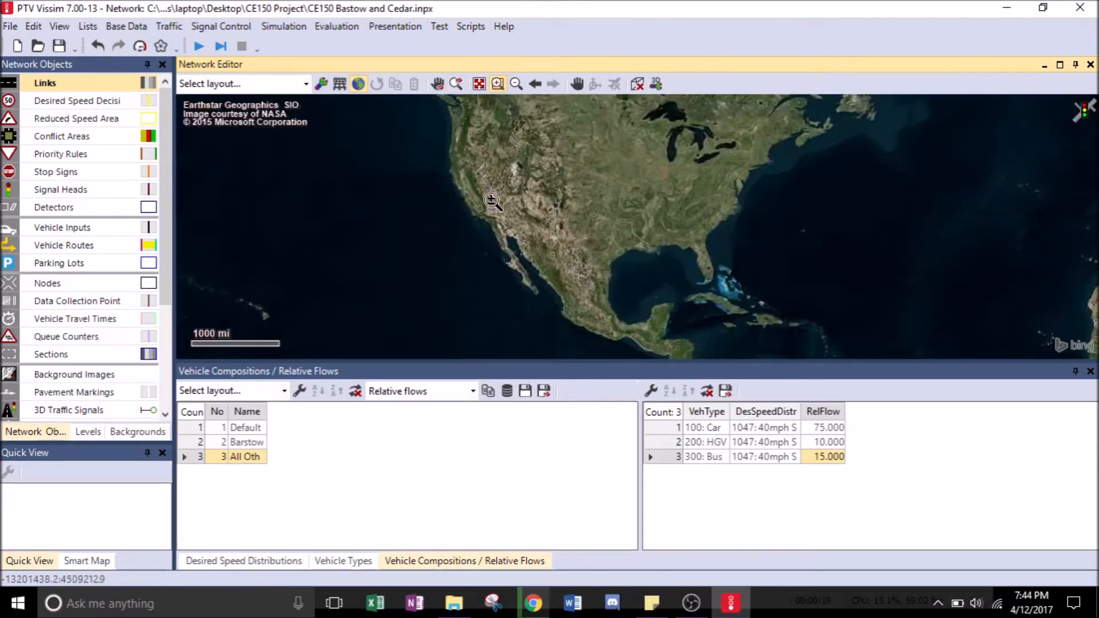
scroll("up", 3)
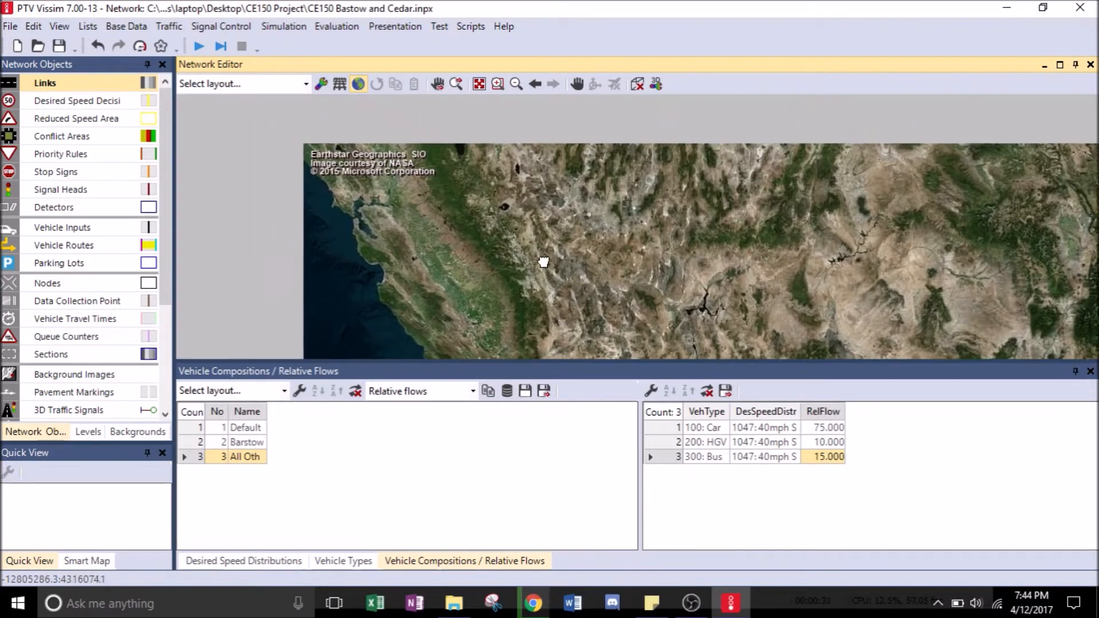
Zoom the satellite background in to a city-scale view of Fresno, about 5-mile scale
left_click(479, 83)
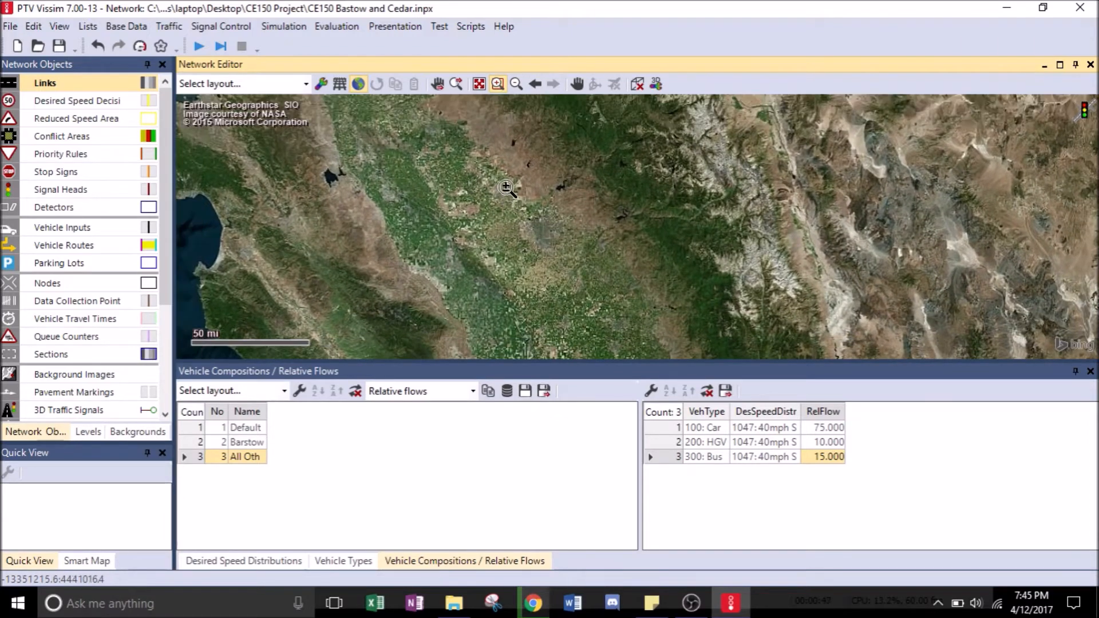
scroll("up", 3)
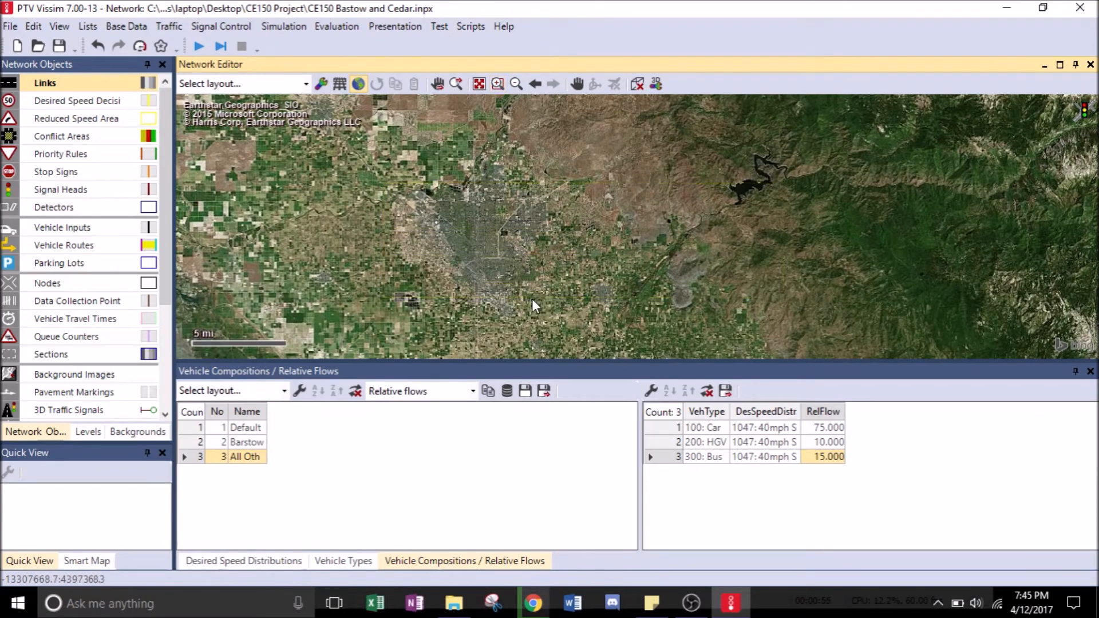
Zoom in closer to show Fresno's streets, airport and farmland at under five miles
left_click(498, 83)
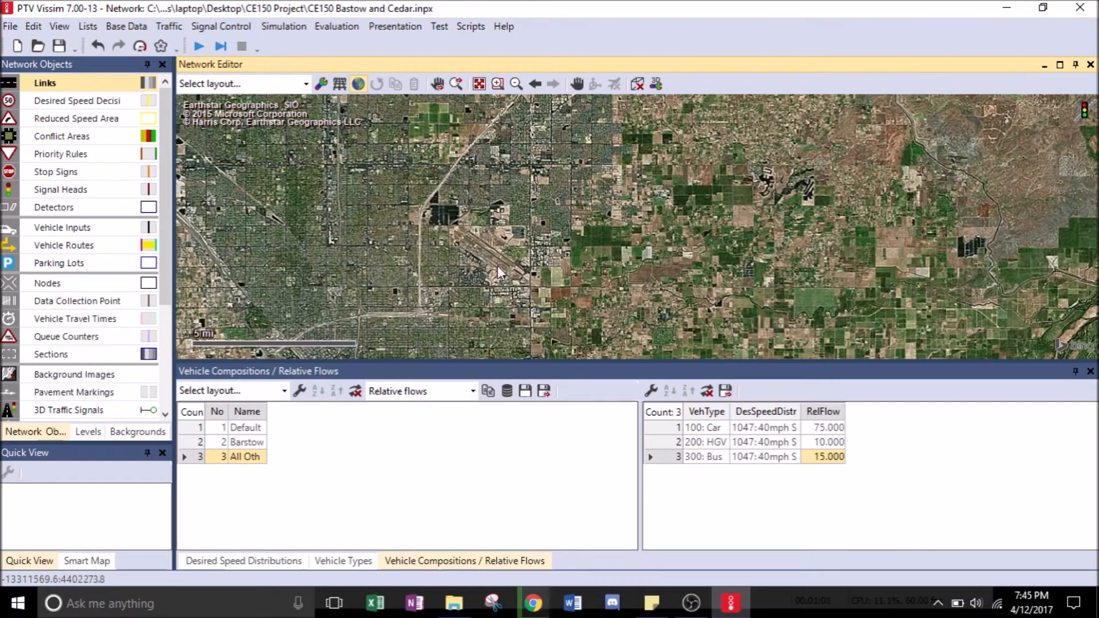
mouse_move(497, 84)
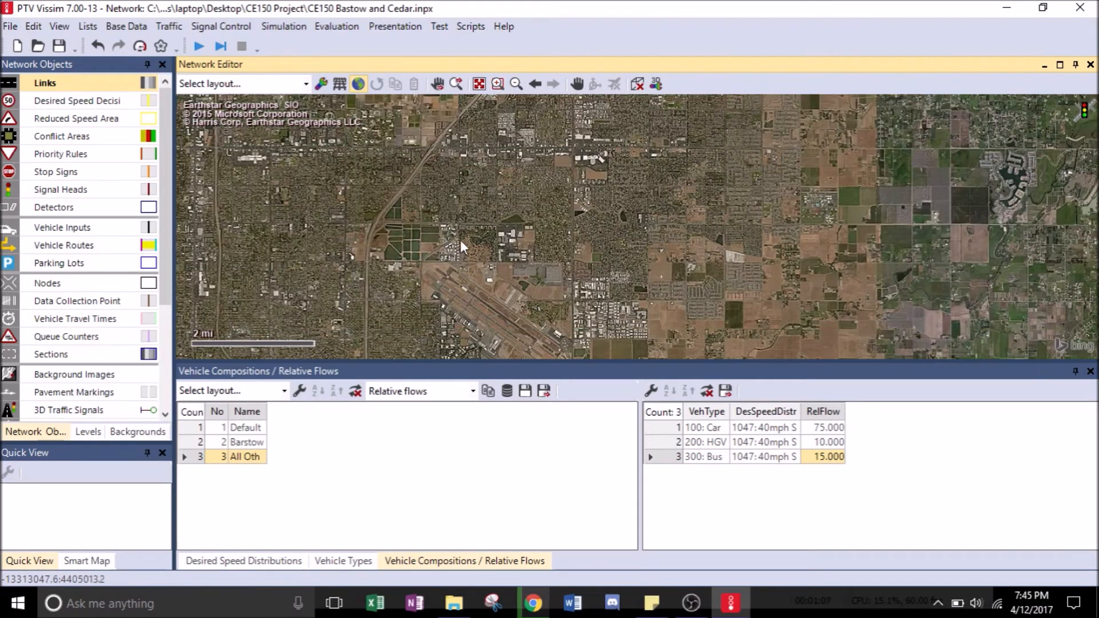
mouse_move(464, 188)
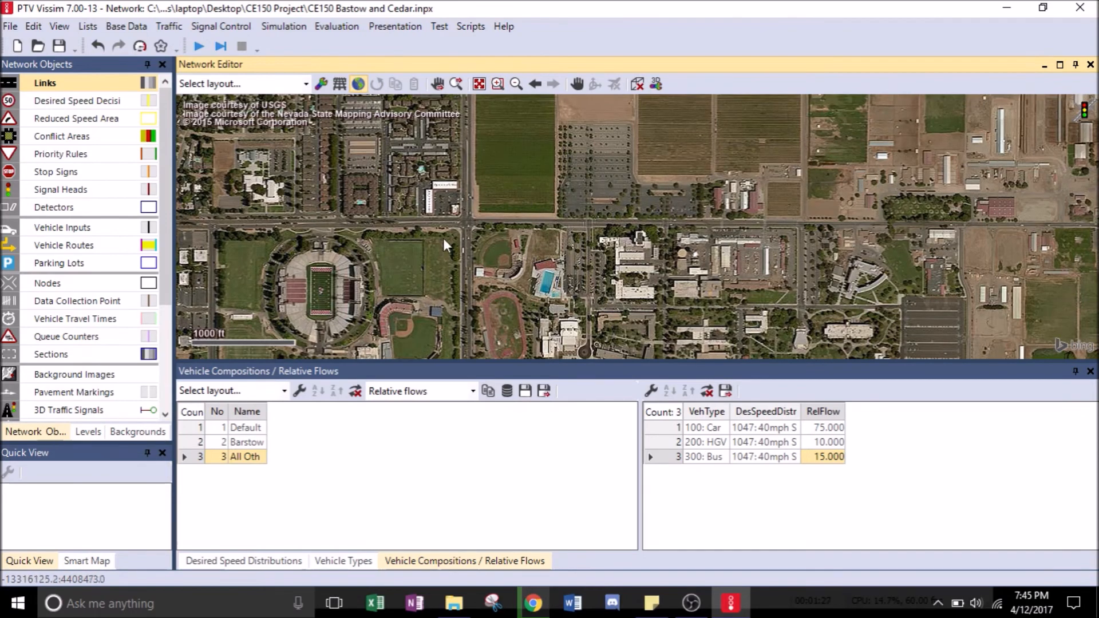
mouse_move(497, 84)
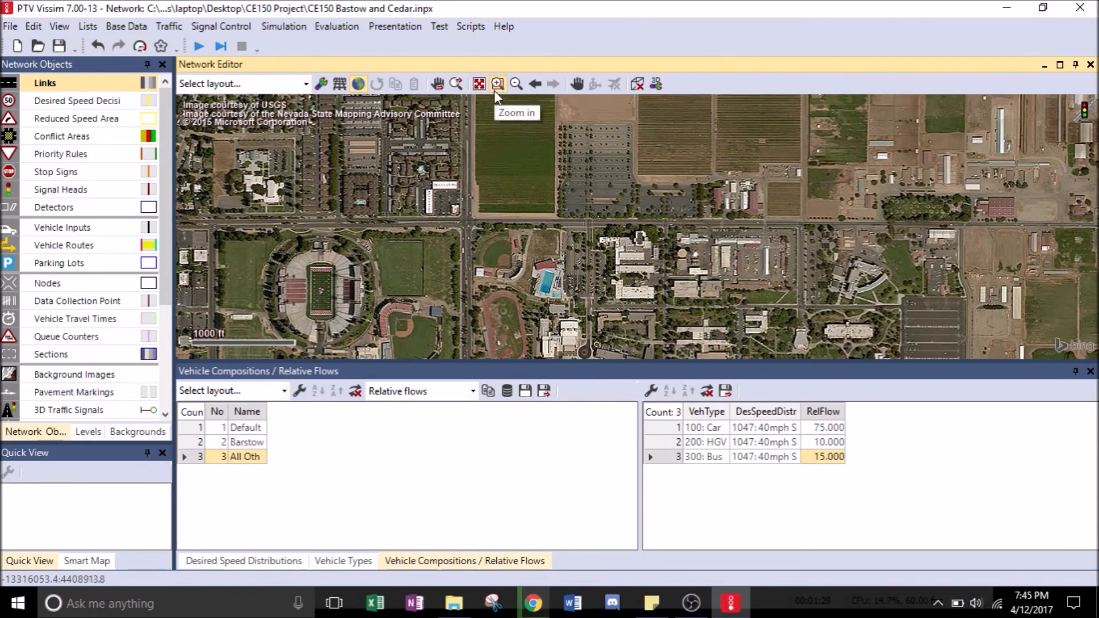
Zoom to about 200 ft and pan to centre the Barstow and Cedar intersection
left_click(498, 83)
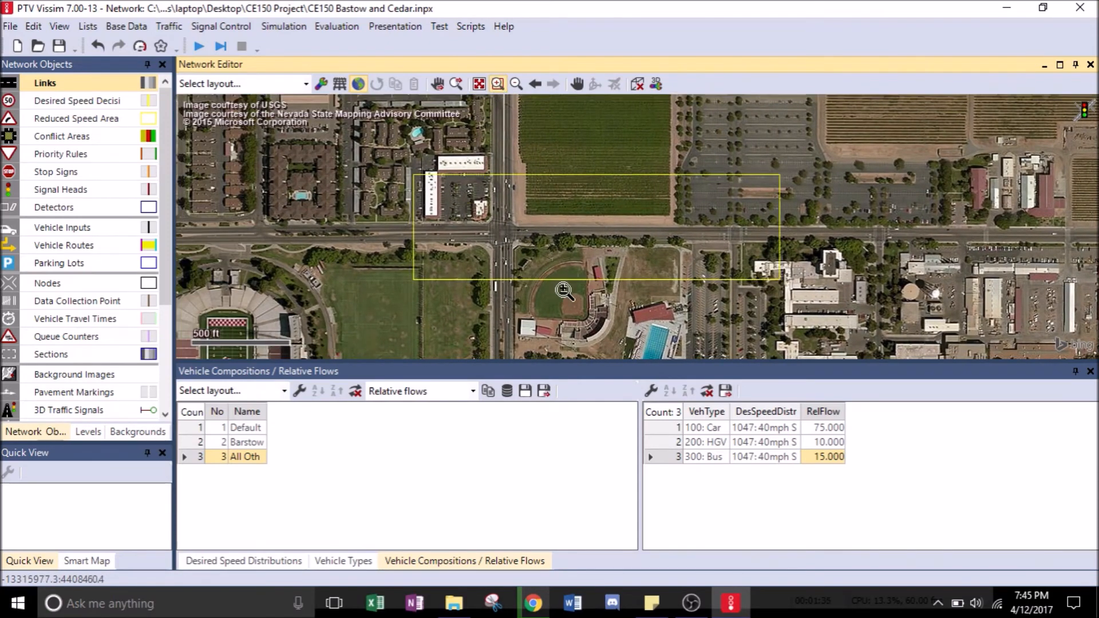
scroll("up", 3)
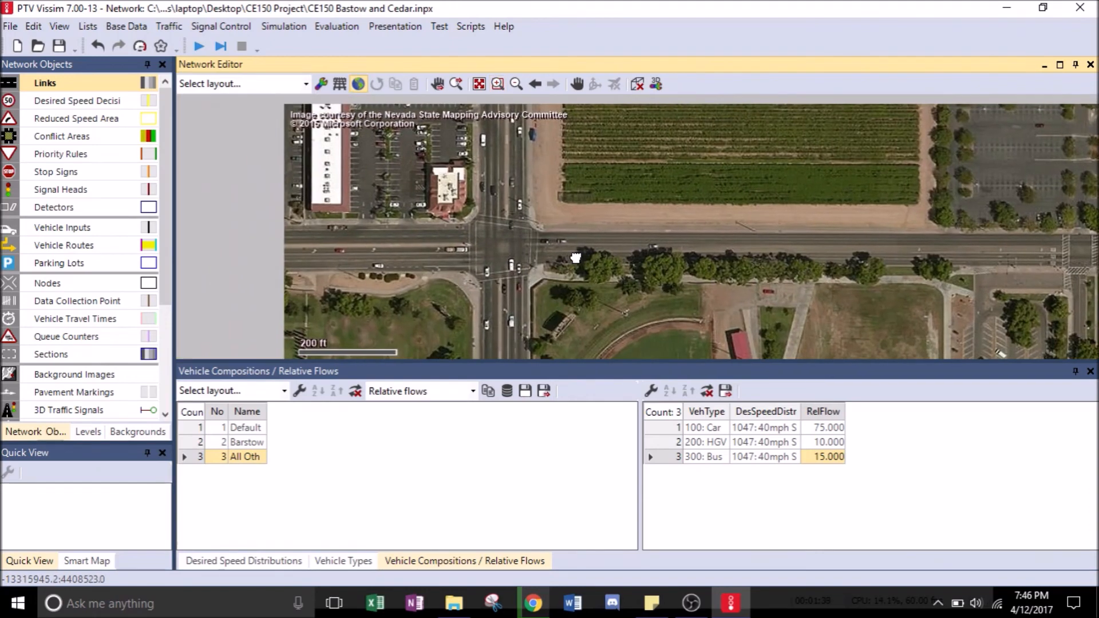
left_click_drag(575, 257, 589, 262)
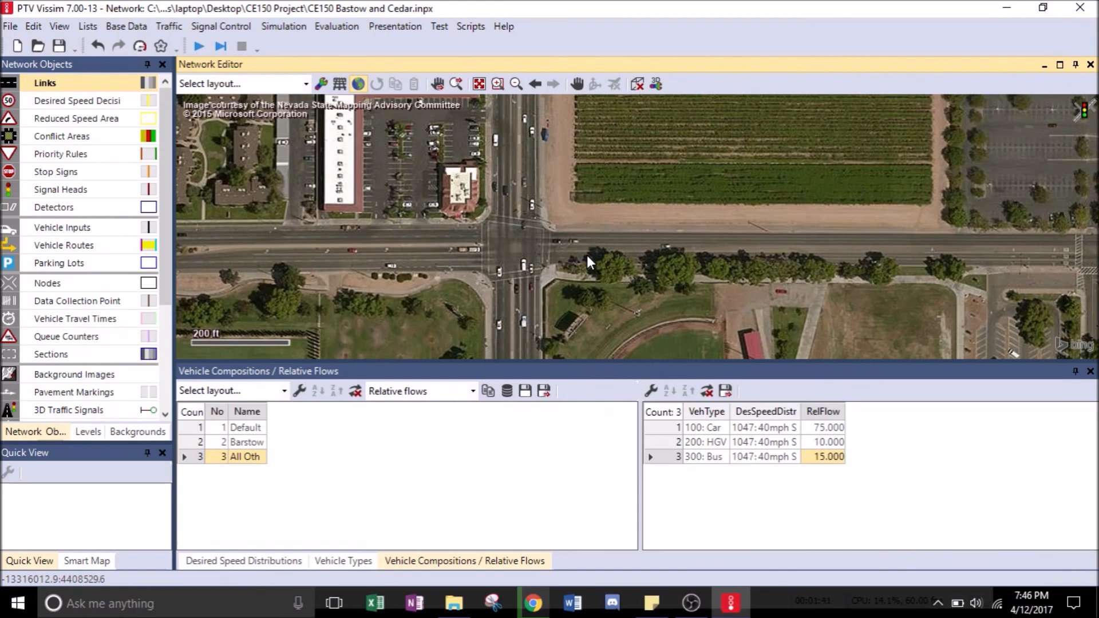
mouse_move(428, 175)
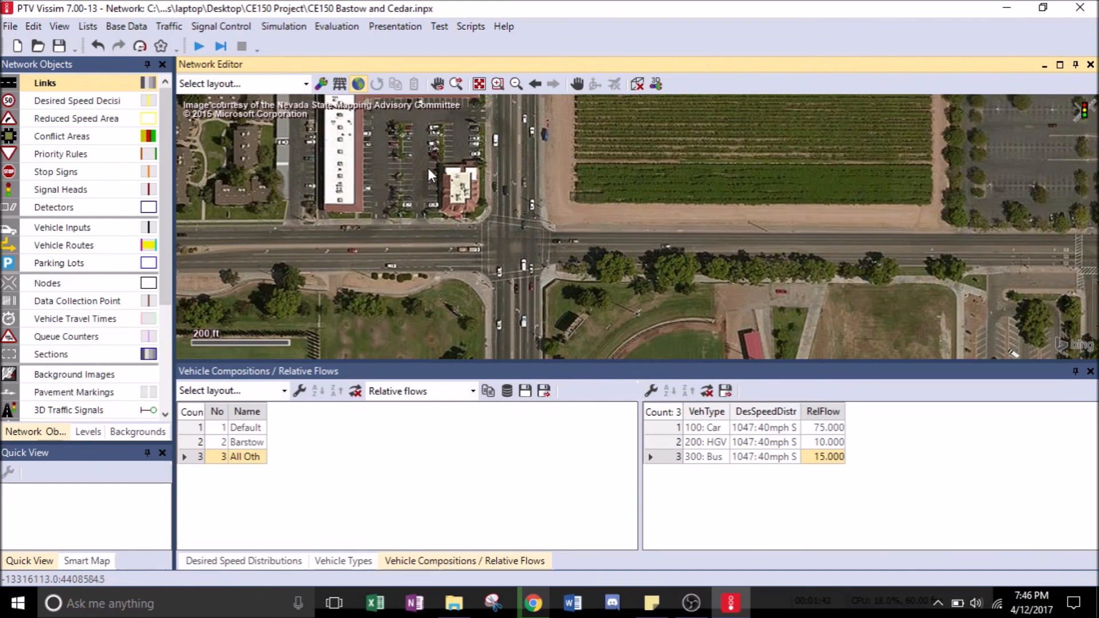